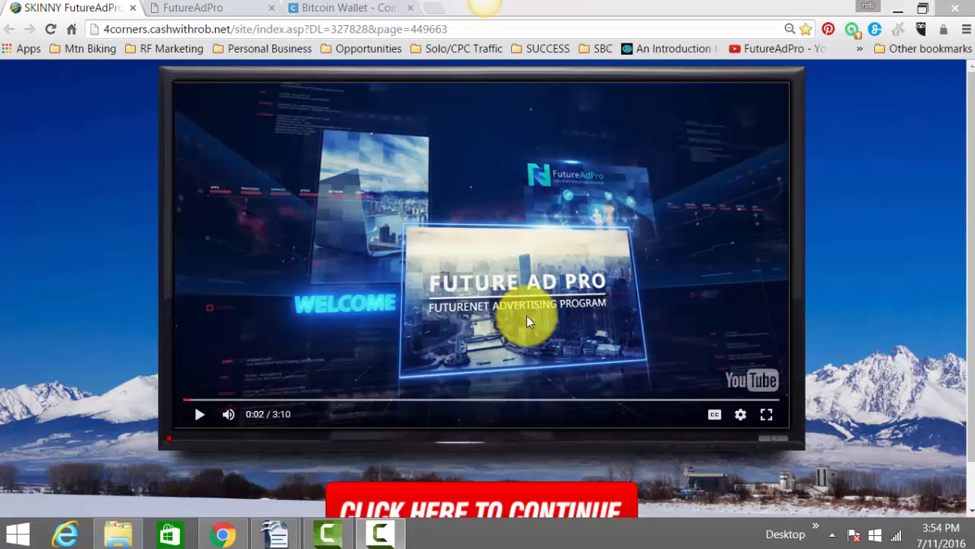
{"action": "mouse_move", "coordinate": [485, 267]}
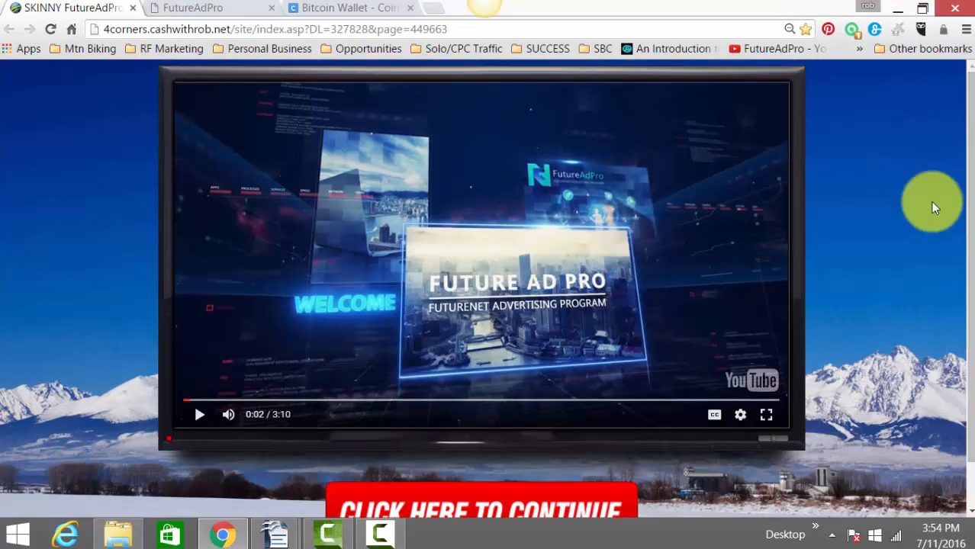
{"action": "mouse_move", "coordinate": [466, 267]}
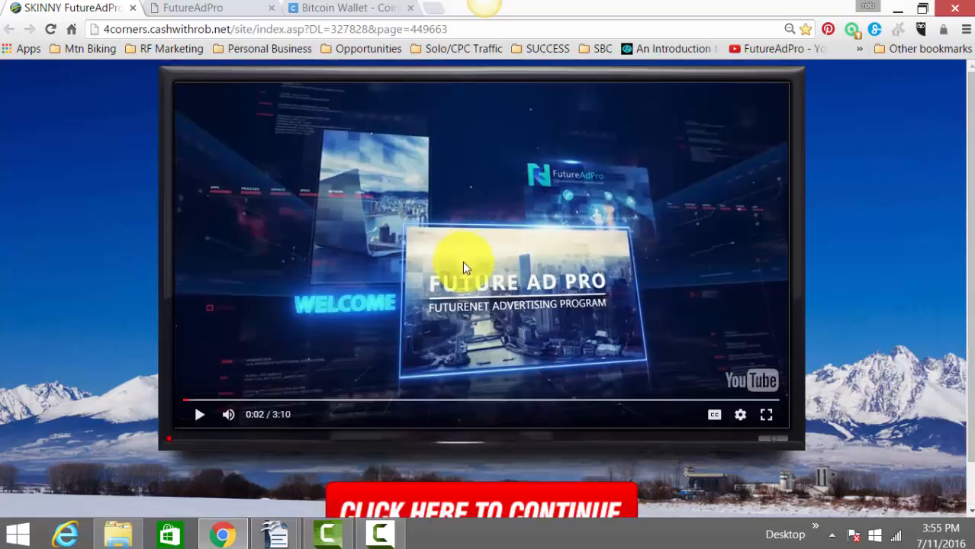
{"action": "mouse_move", "coordinate": [278, 175]}
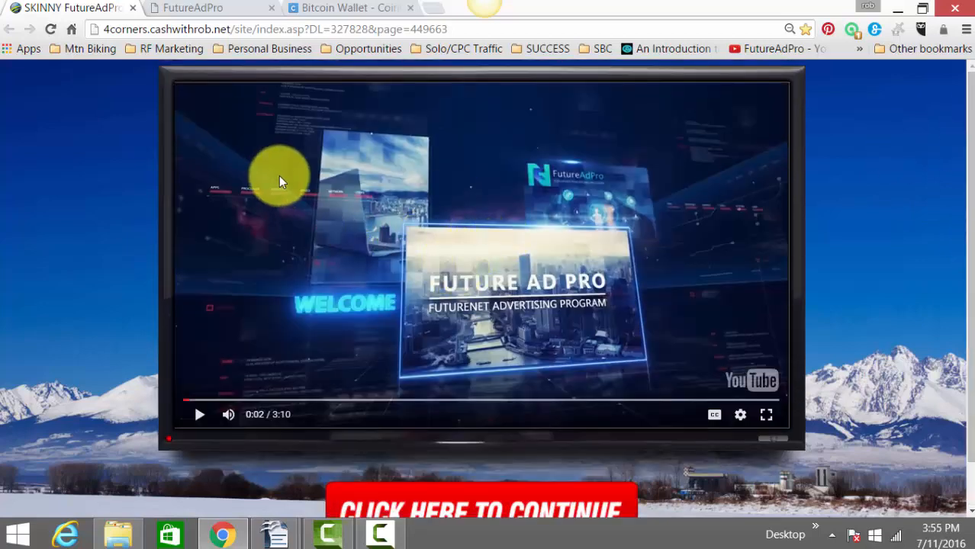
{"action": "mouse_move", "coordinate": [525, 360]}
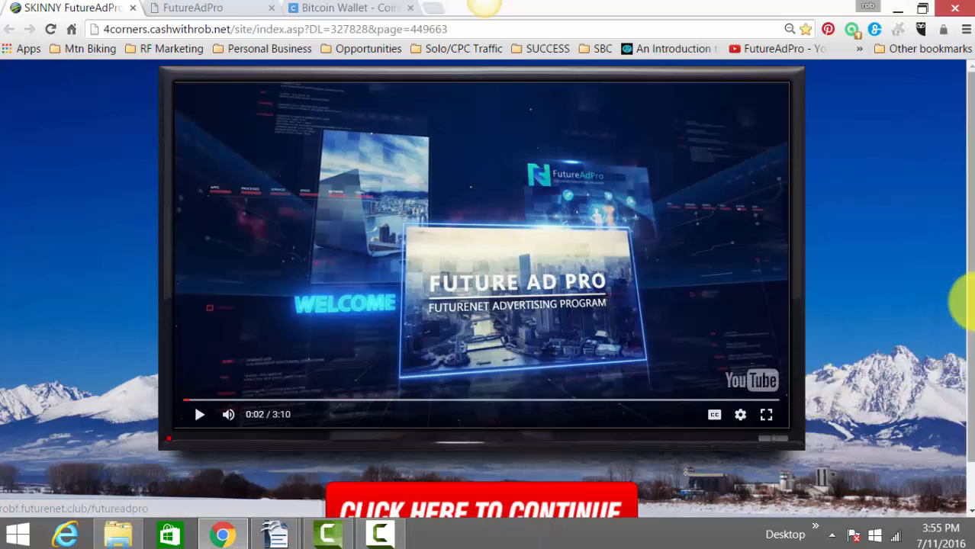
{"action": "mouse_move", "coordinate": [228, 168]}
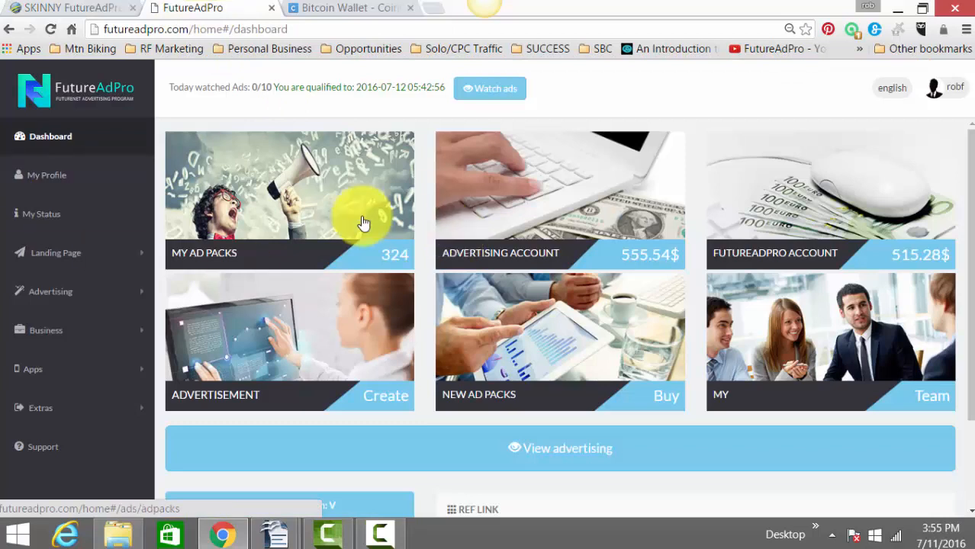
{"action": "mouse_move", "coordinate": [796, 212]}
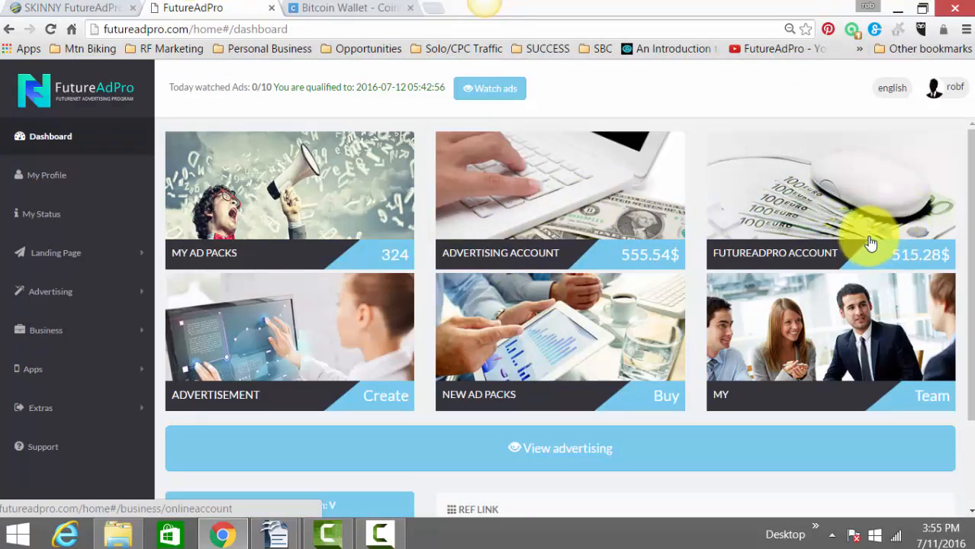
{"action": "mouse_move", "coordinate": [809, 206]}
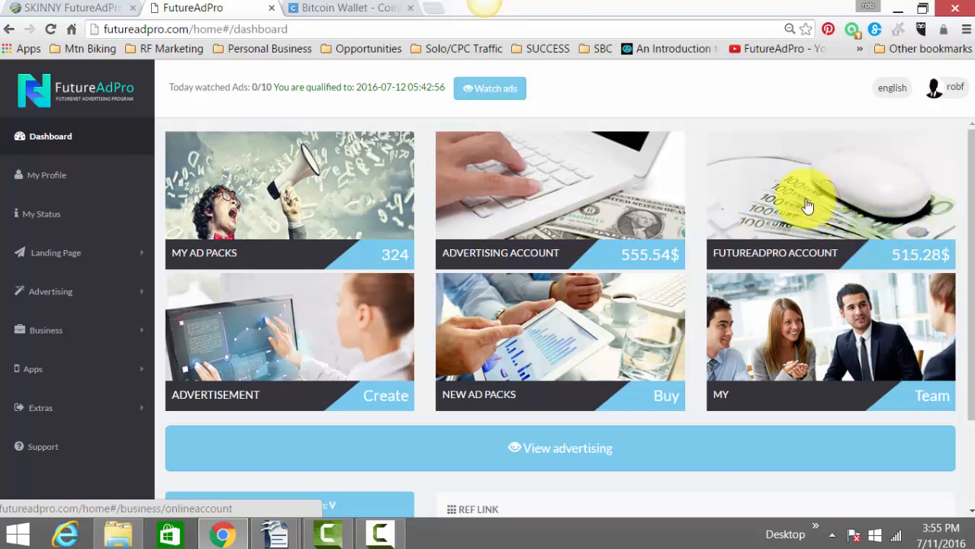
{"action": "mouse_move", "coordinate": [845, 262]}
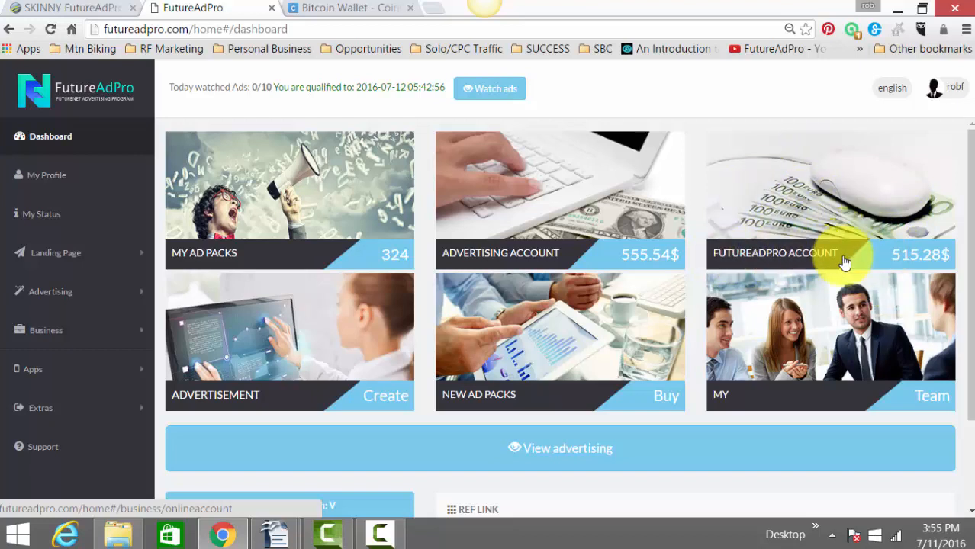
{"action": "mouse_move", "coordinate": [390, 253]}
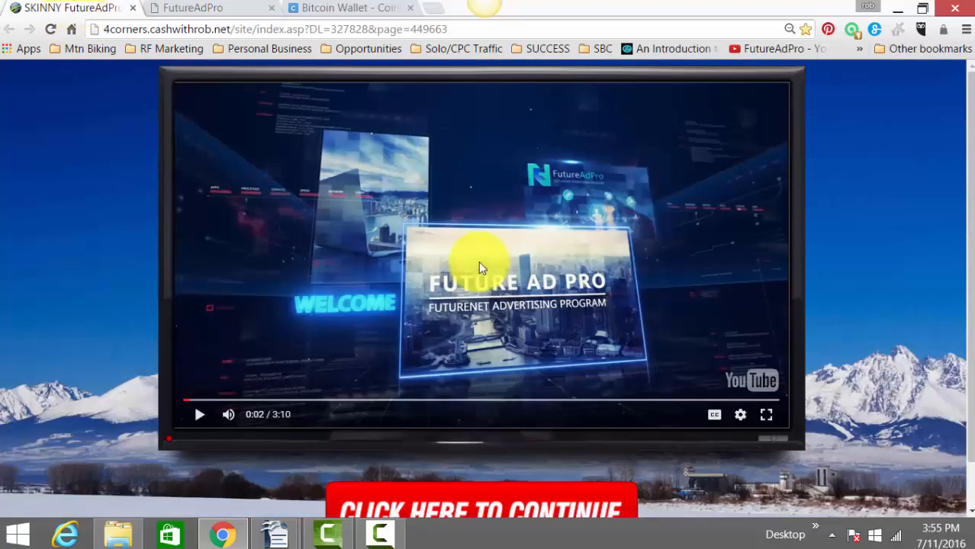
Bring the FutureAdPro dashboard tab forward, showing 324 ad packs and both balances
{"action": "left_click", "coordinate": [190, 8]}
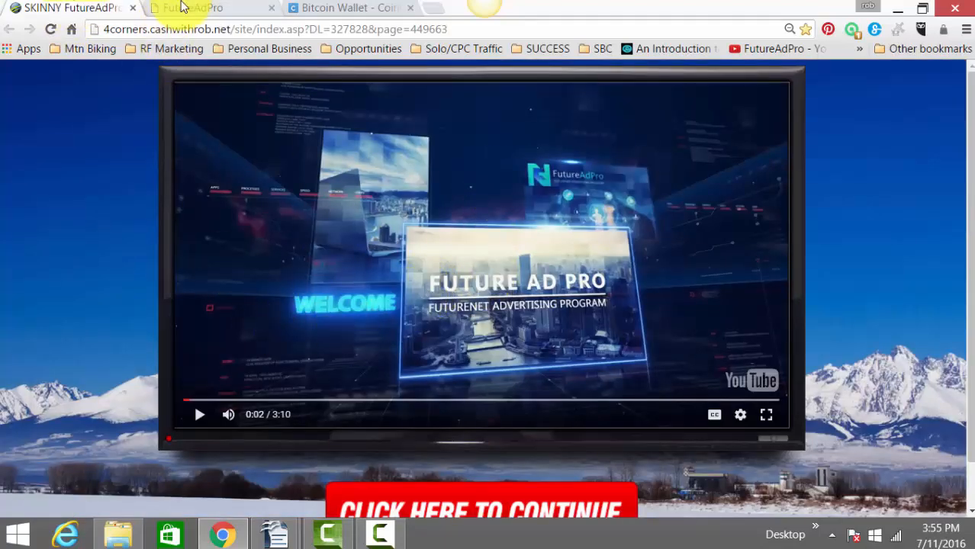
{"action": "left_click", "coordinate": [190, 8]}
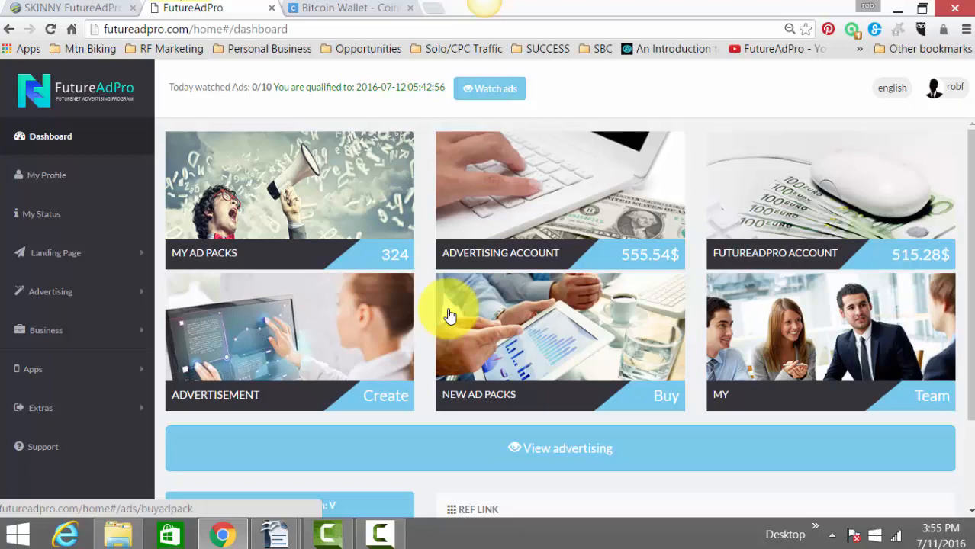
{"action": "mouse_move", "coordinate": [922, 241]}
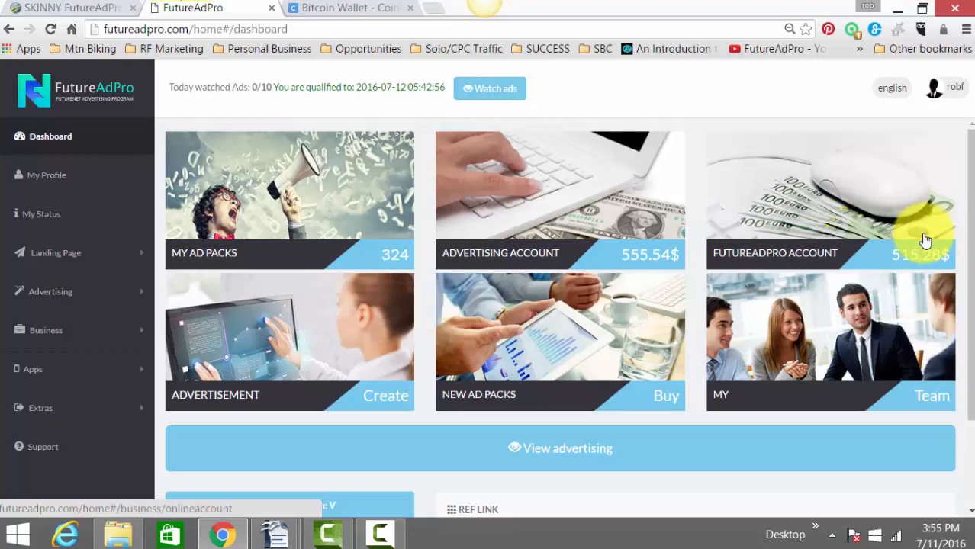
Show the Coinbase bitcoin wallet tab, then return to the cashwithrob landing page
{"action": "left_click", "coordinate": [347, 7]}
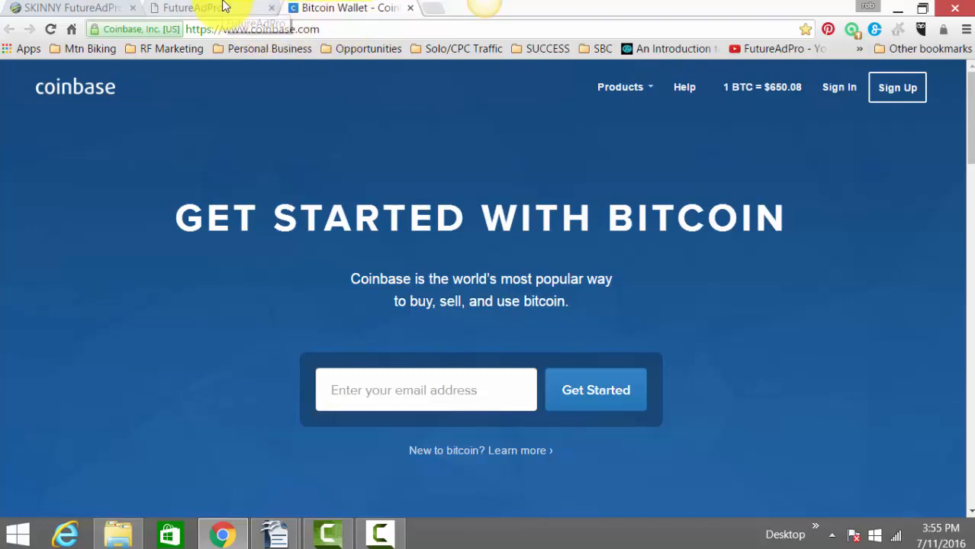
{"action": "left_click", "coordinate": [191, 7]}
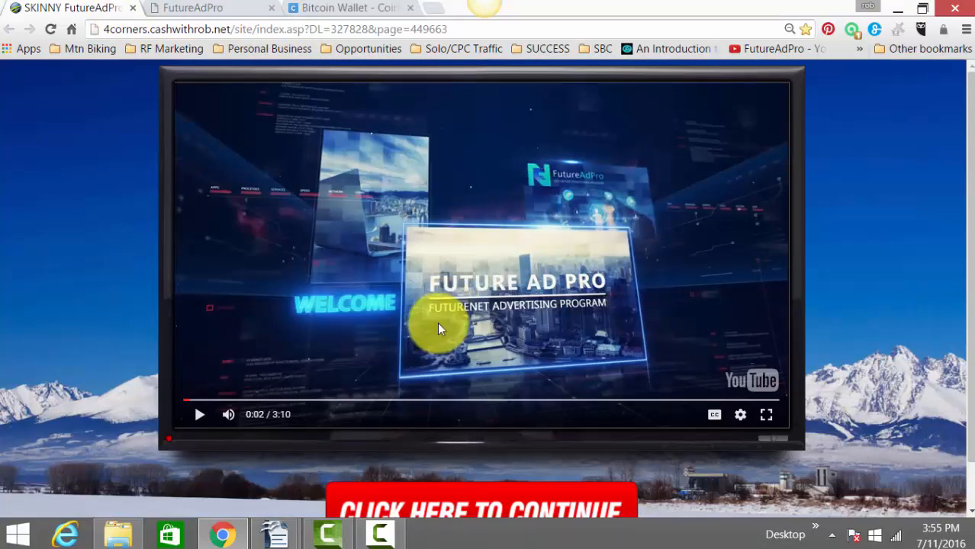
{"action": "mouse_move", "coordinate": [450, 491]}
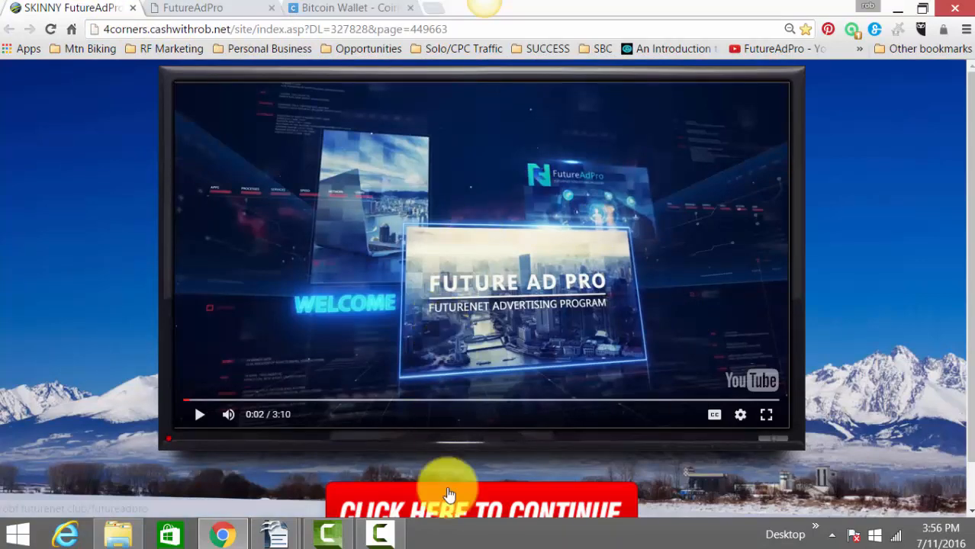
Visit the Coinbase bitcoin signup tab, then land on the FutureAdPro dashboard
{"action": "left_click", "coordinate": [346, 8]}
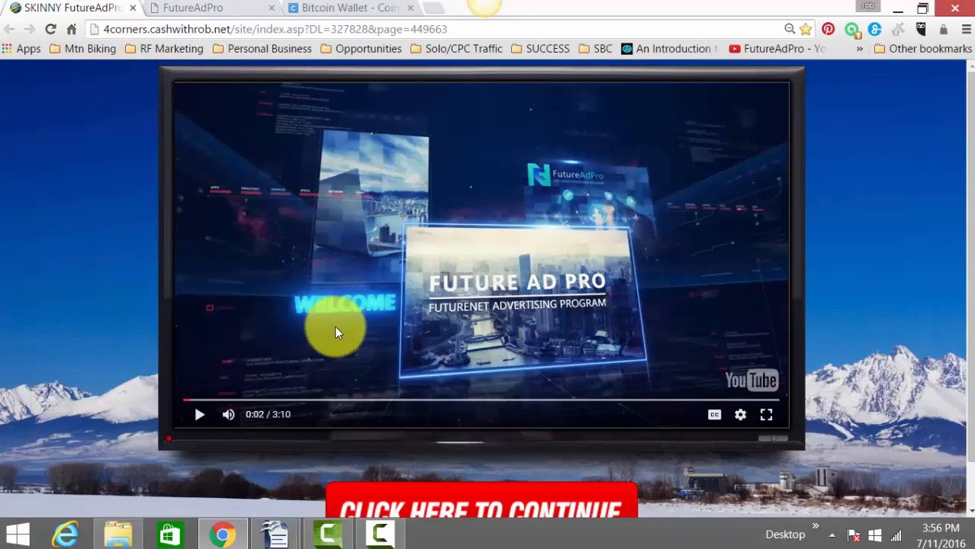
{"action": "left_click", "coordinate": [347, 7]}
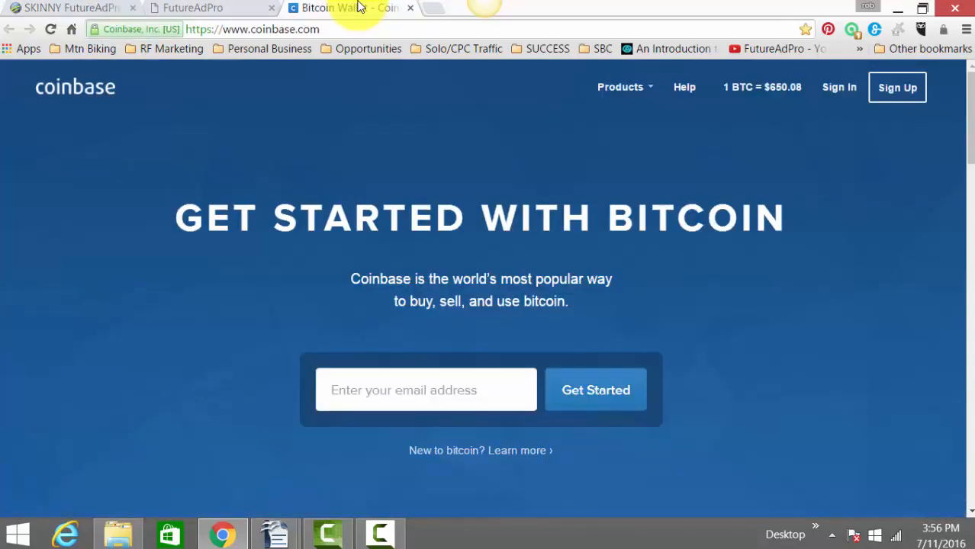
{"action": "left_click", "coordinate": [190, 7]}
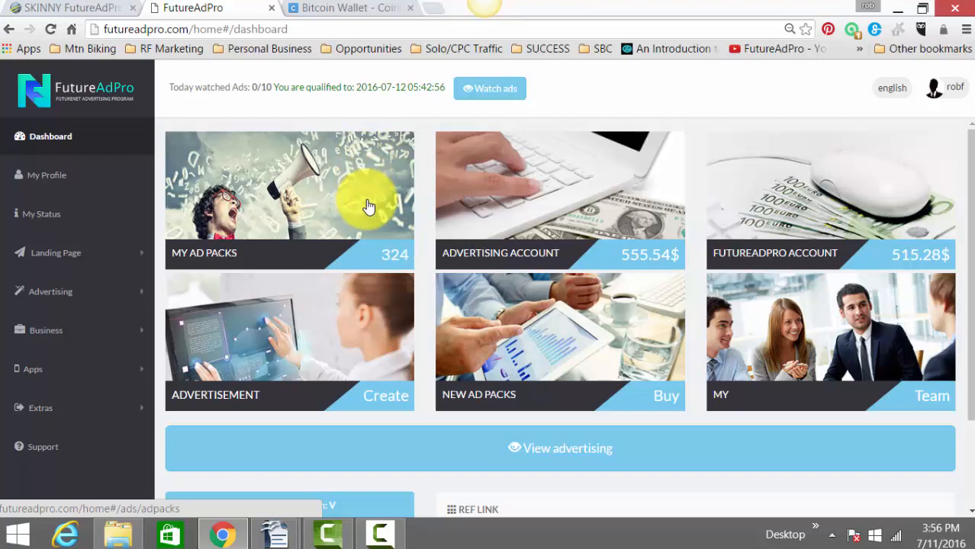
{"action": "mouse_move", "coordinate": [374, 171]}
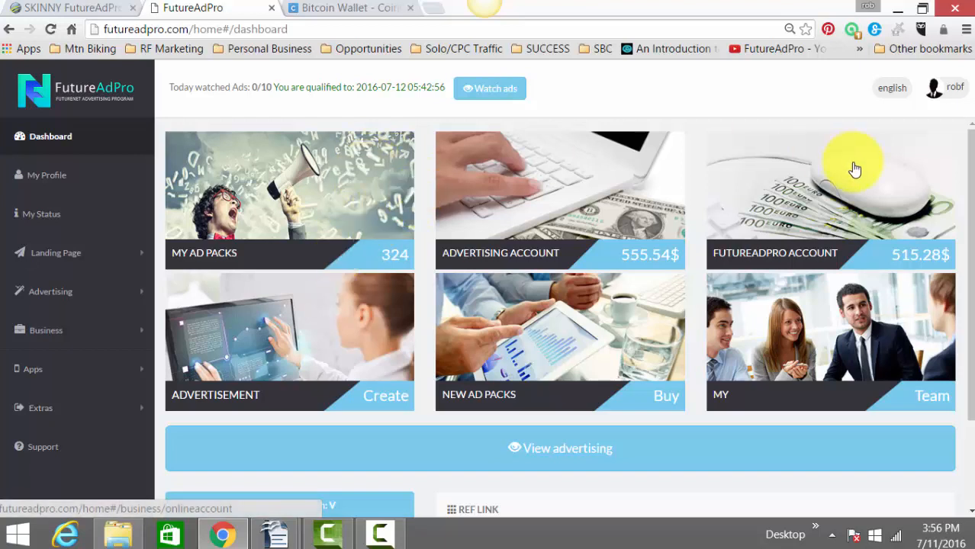
{"action": "mouse_move", "coordinate": [933, 201]}
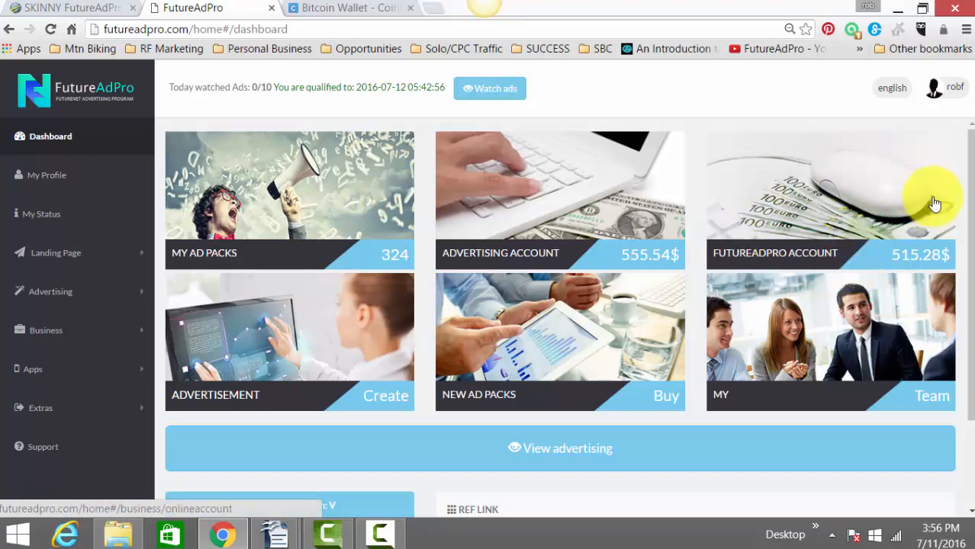